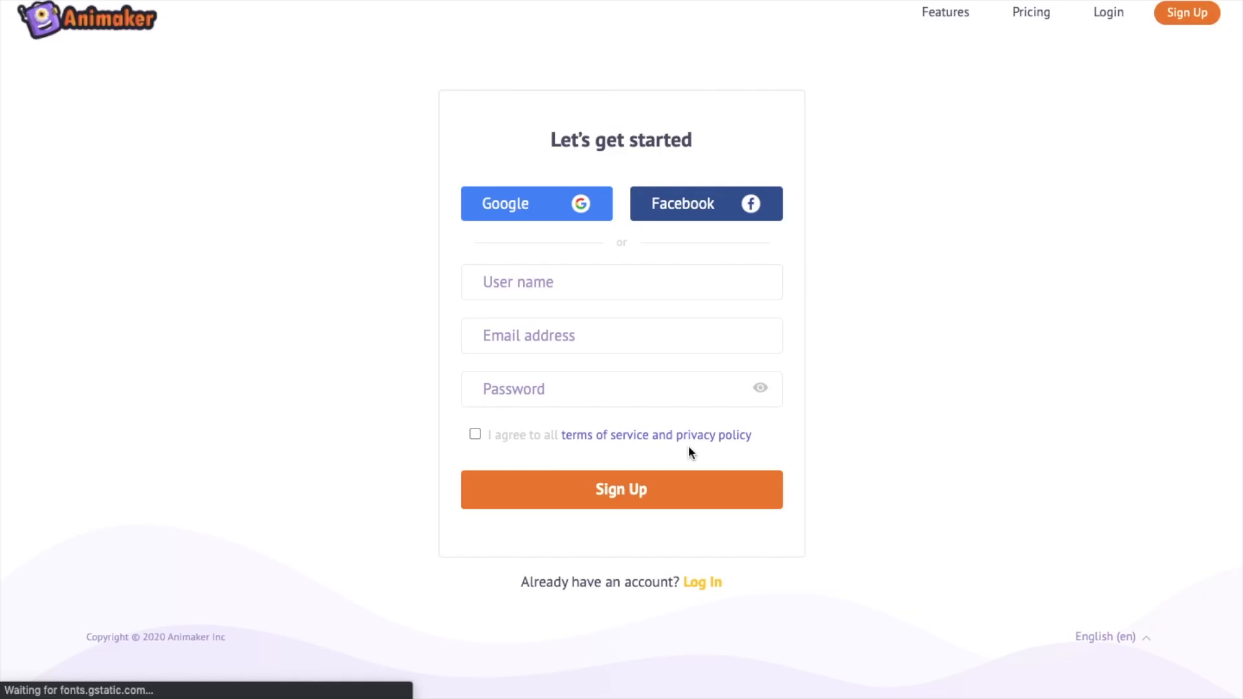
Step: Log in to the Animaker account from the sign-up page
left_click(621, 490)
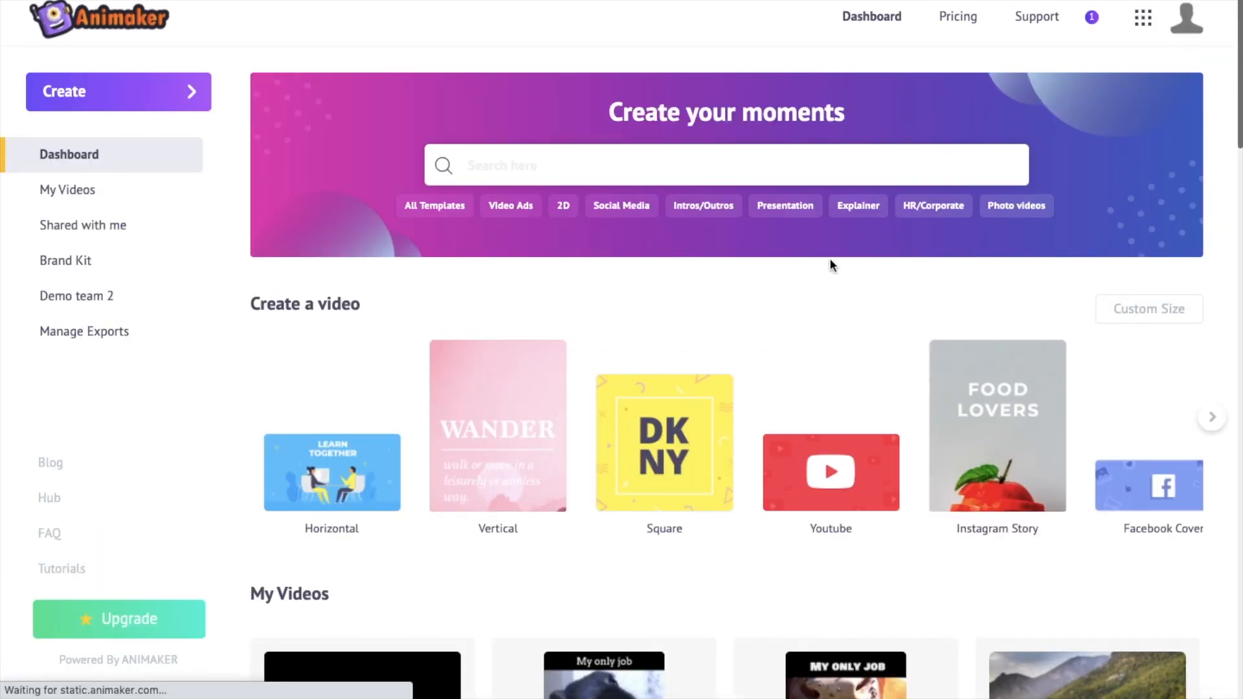
mouse_move(655, 348)
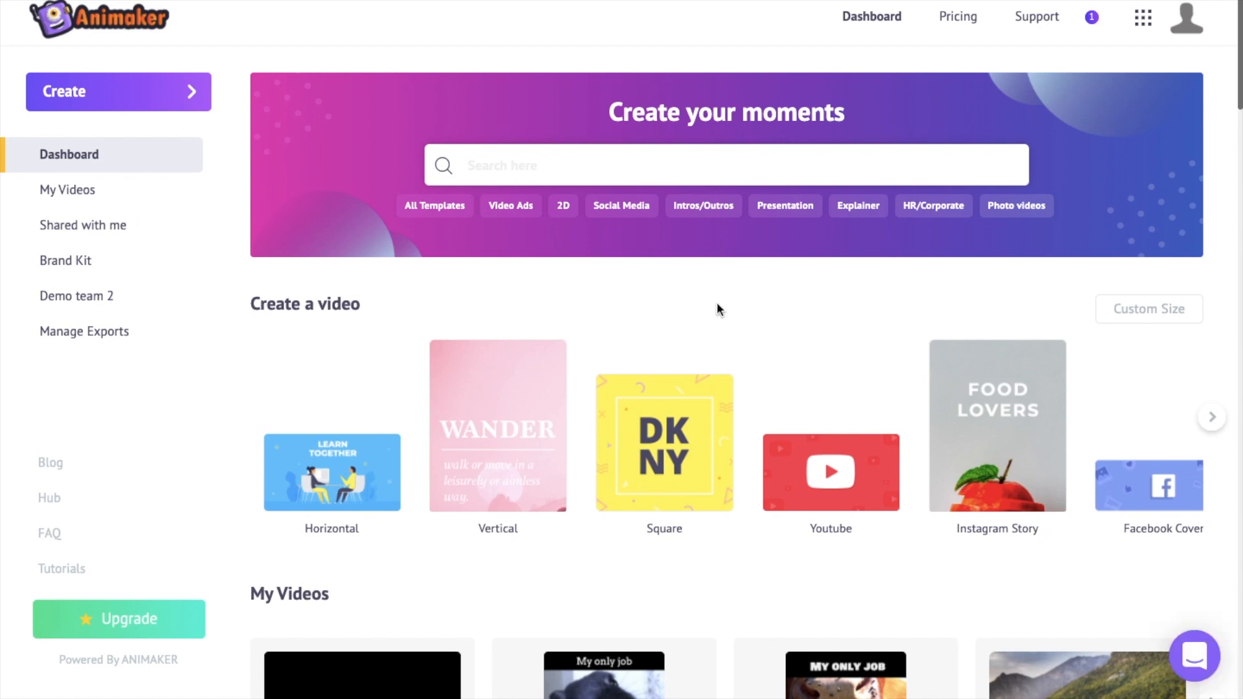
mouse_move(194, 107)
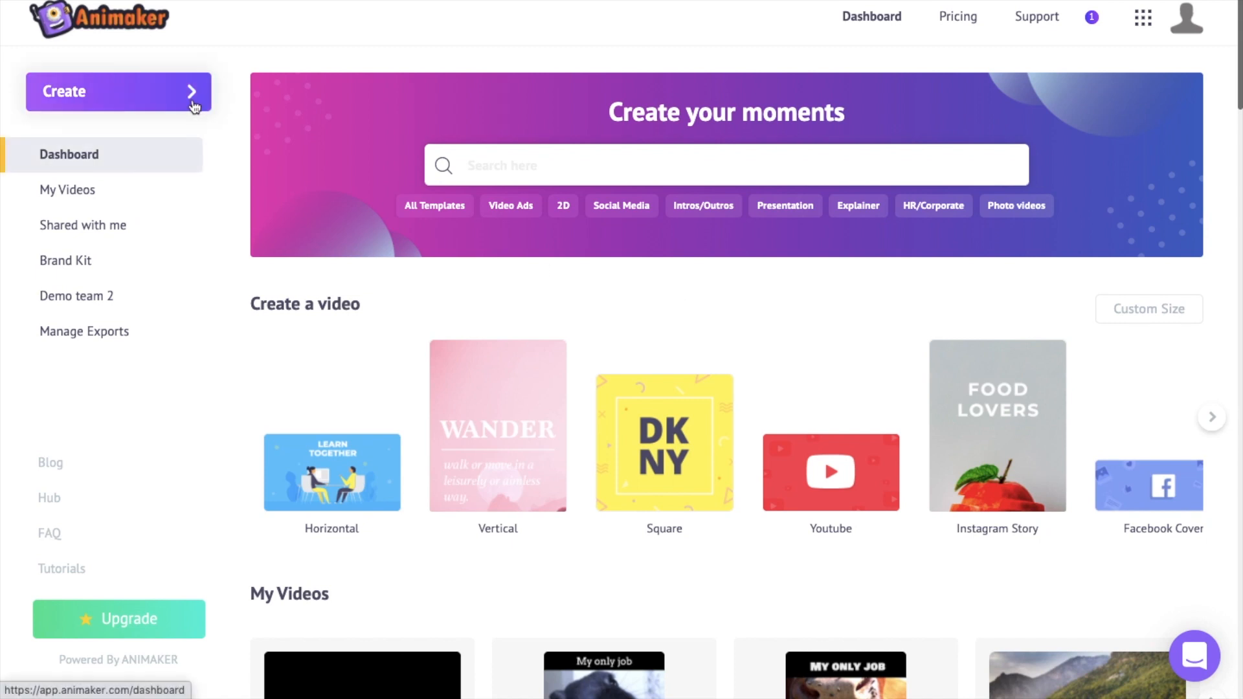
left_click(118, 91)
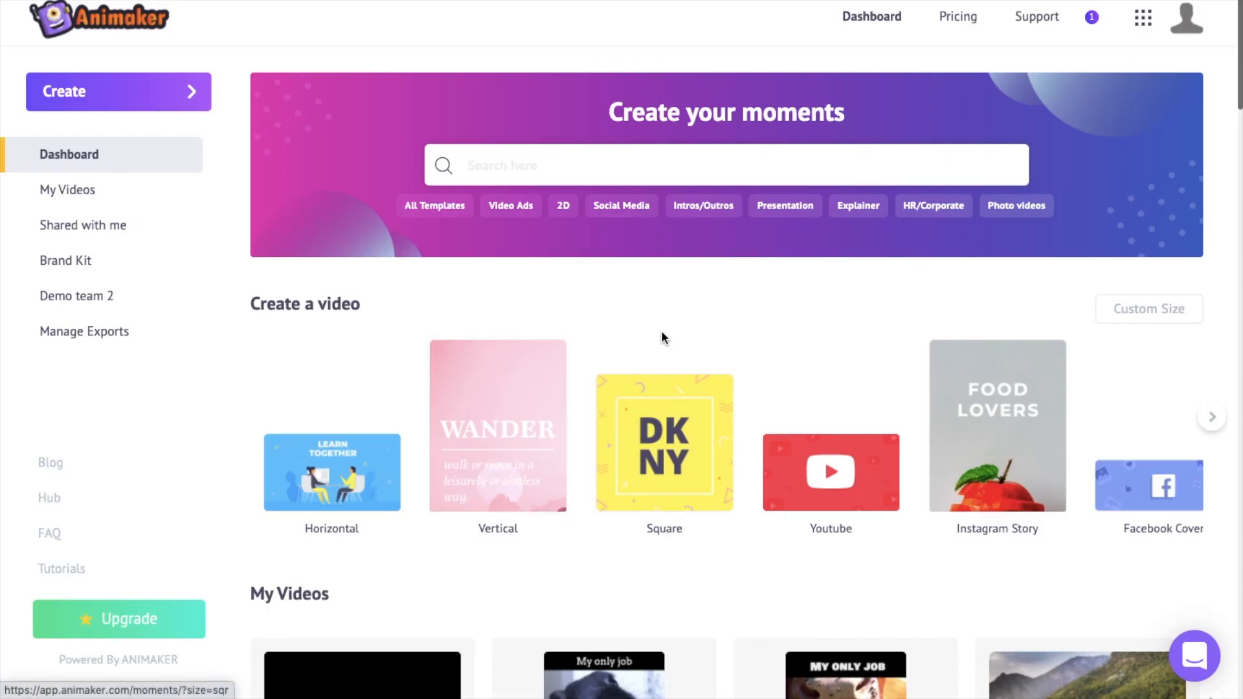
mouse_move(621, 346)
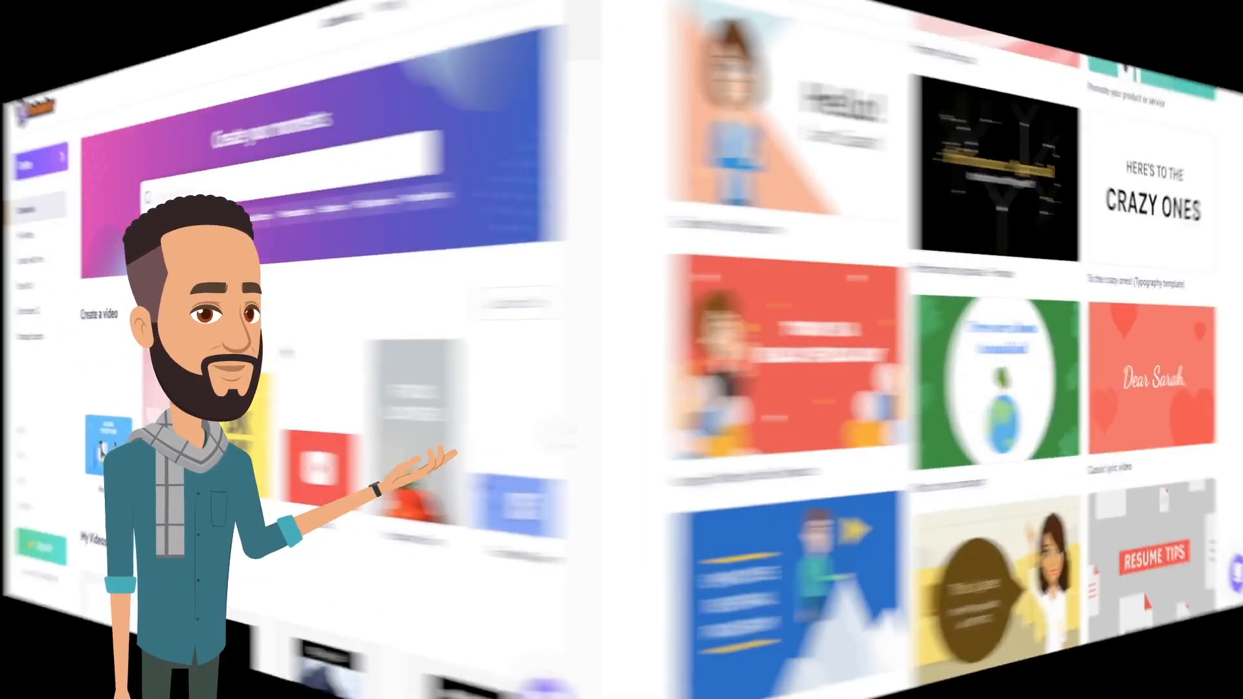
scroll("down", 3)
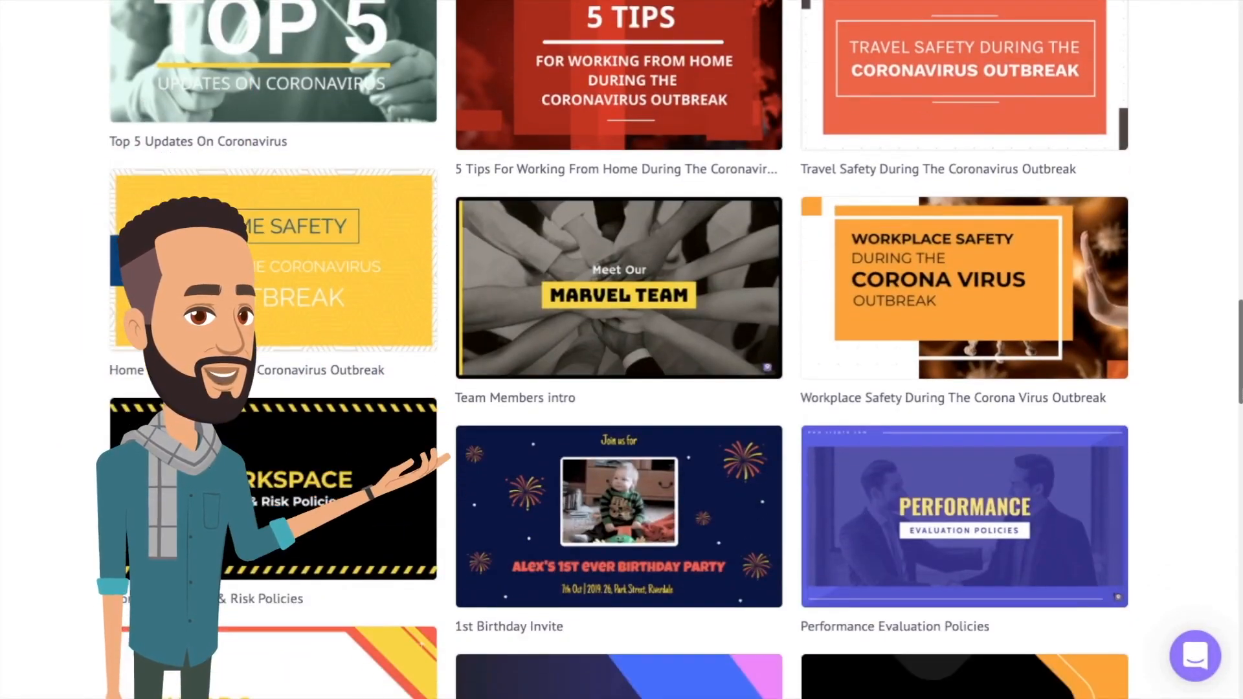
left_click(509, 205)
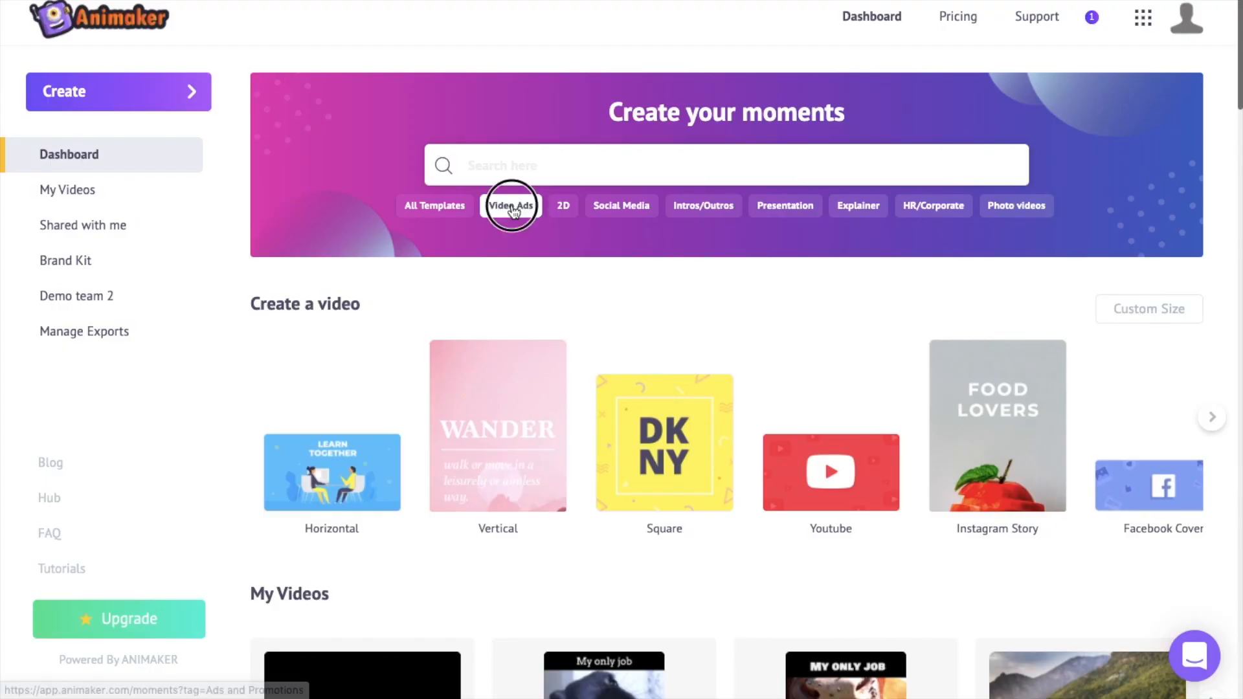
Step: Filter to Video Ads templates, scroll down to WeddingPlannersPromo, and open its preview
left_click(511, 206)
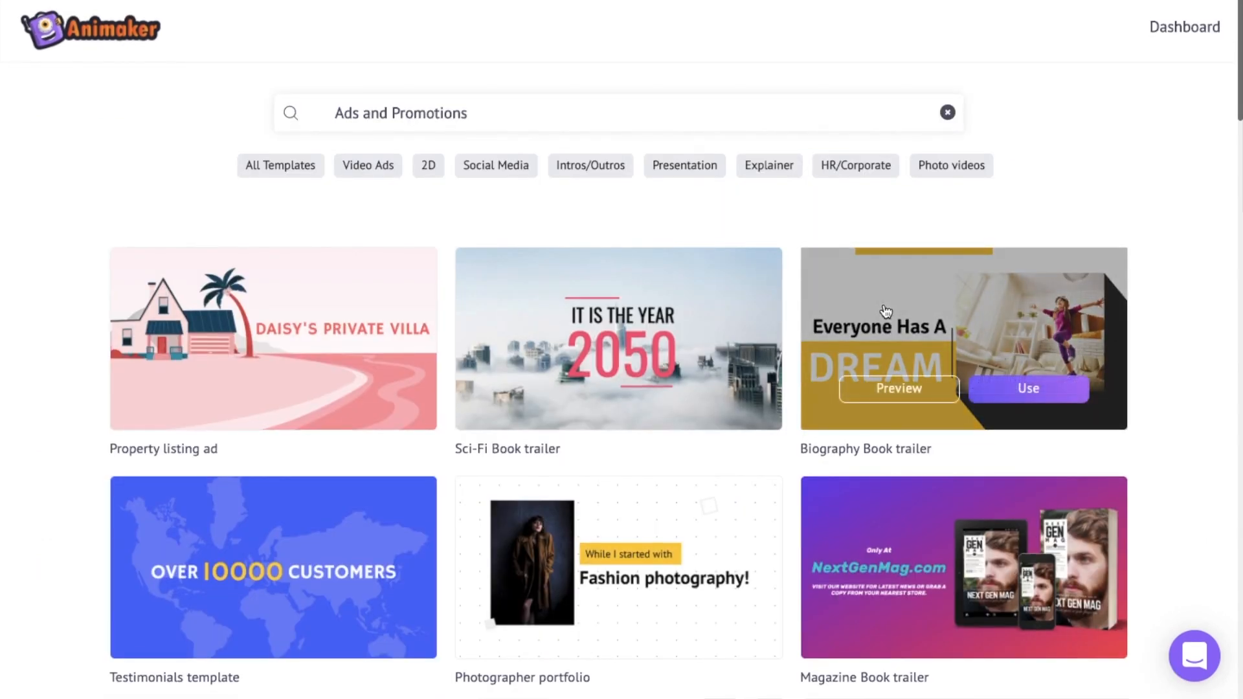
scroll("down", 3)
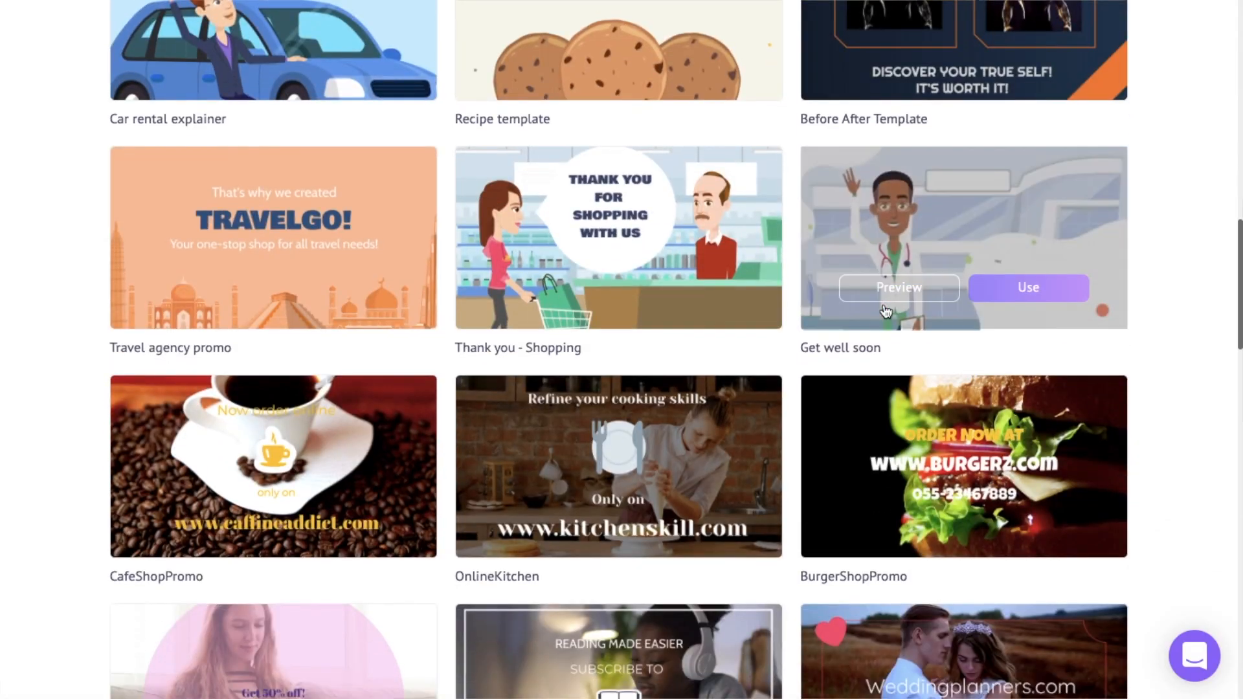
scroll("down", 3)
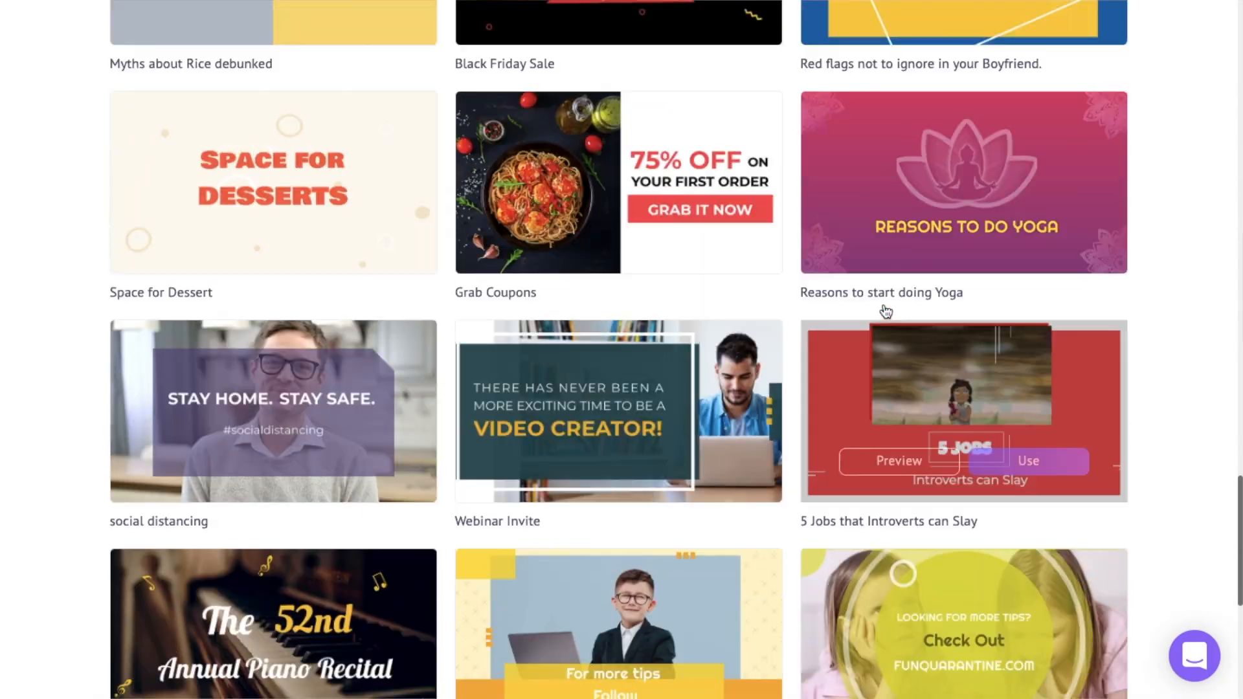
scroll("down", 3)
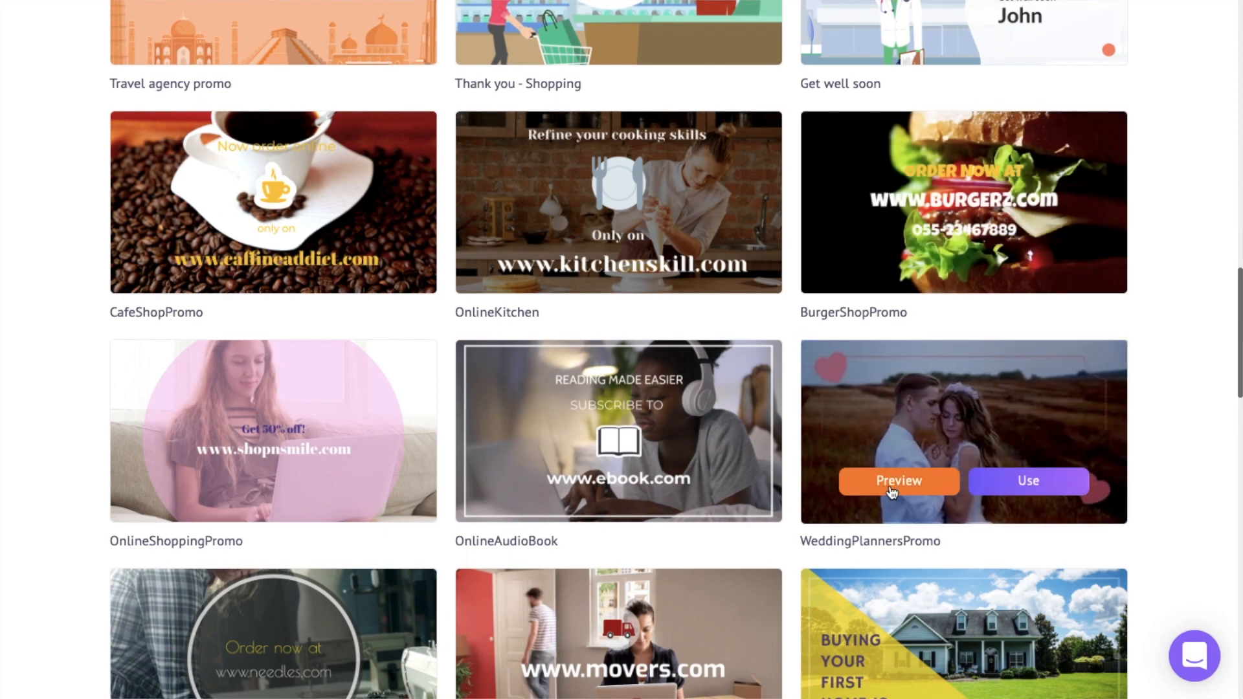
left_click(898, 481)
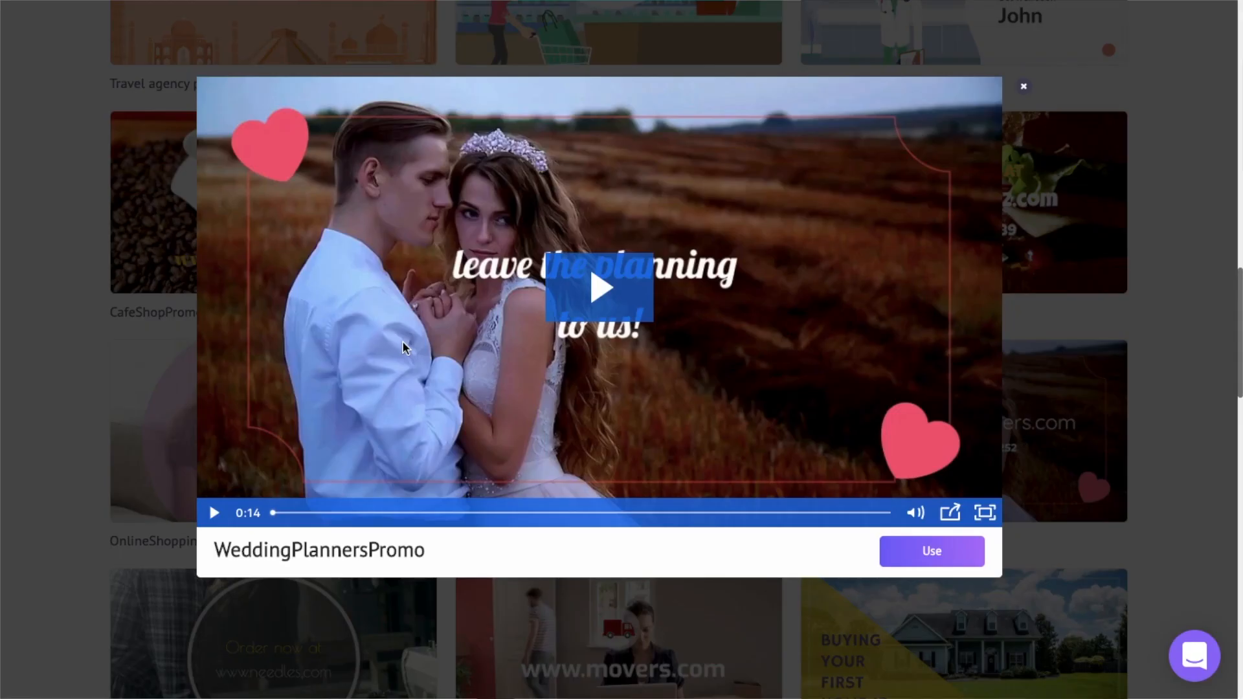
Step: Play the WeddingPlannersPromo preview, then use it to start a new video in the editor
left_click(598, 287)
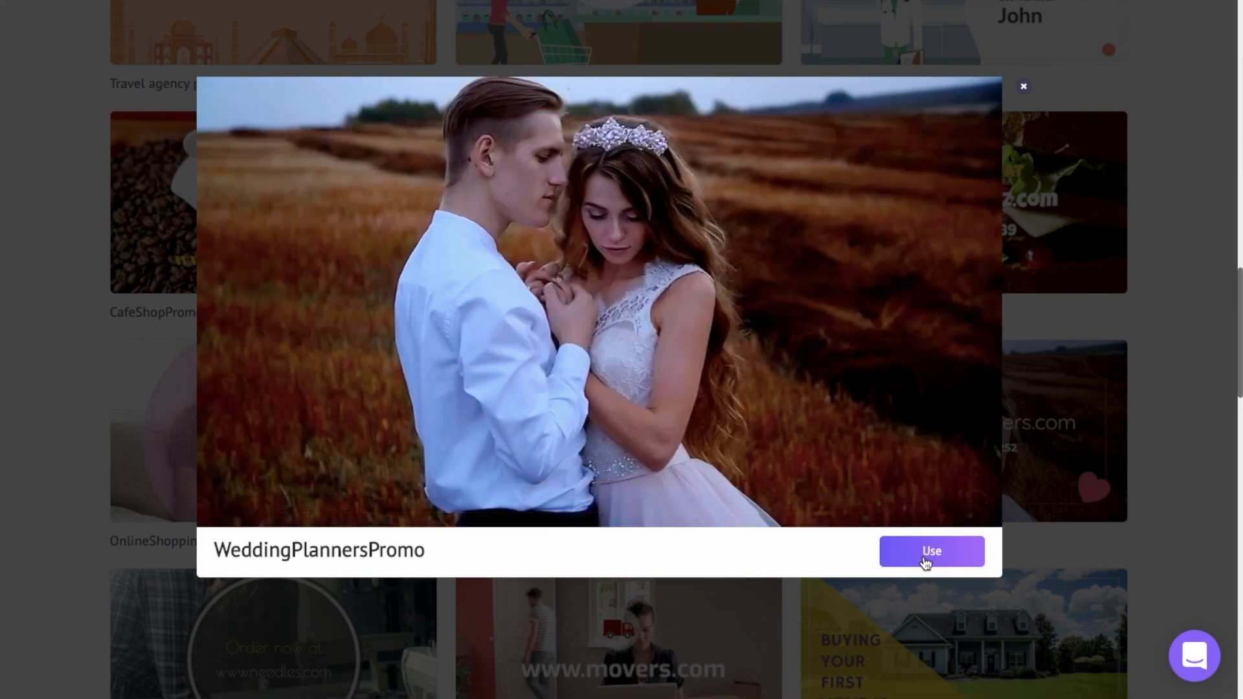
left_click(931, 551)
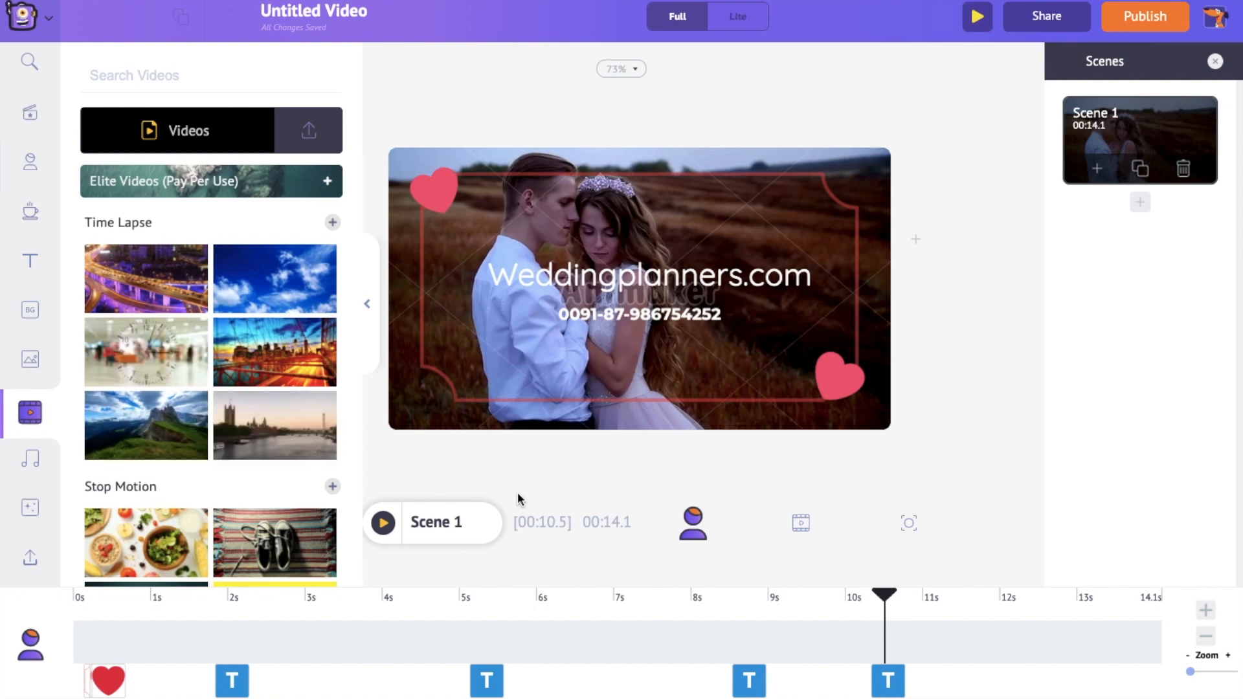
mouse_move(662, 456)
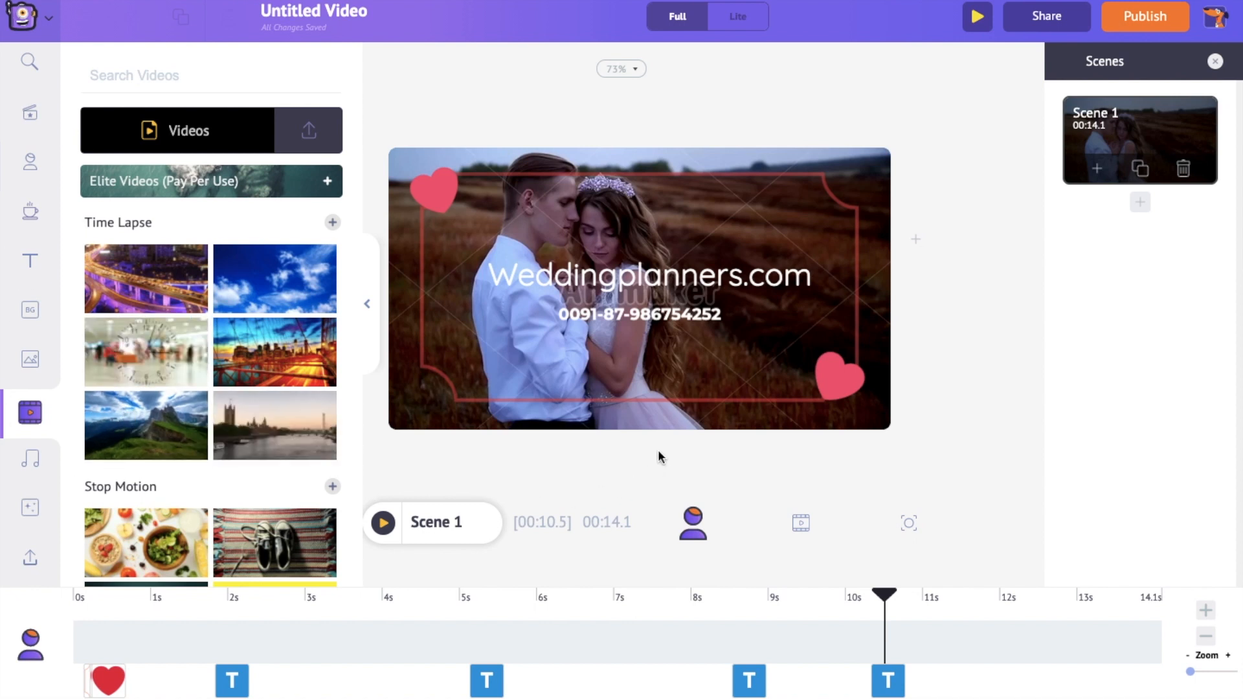
left_click(647, 276)
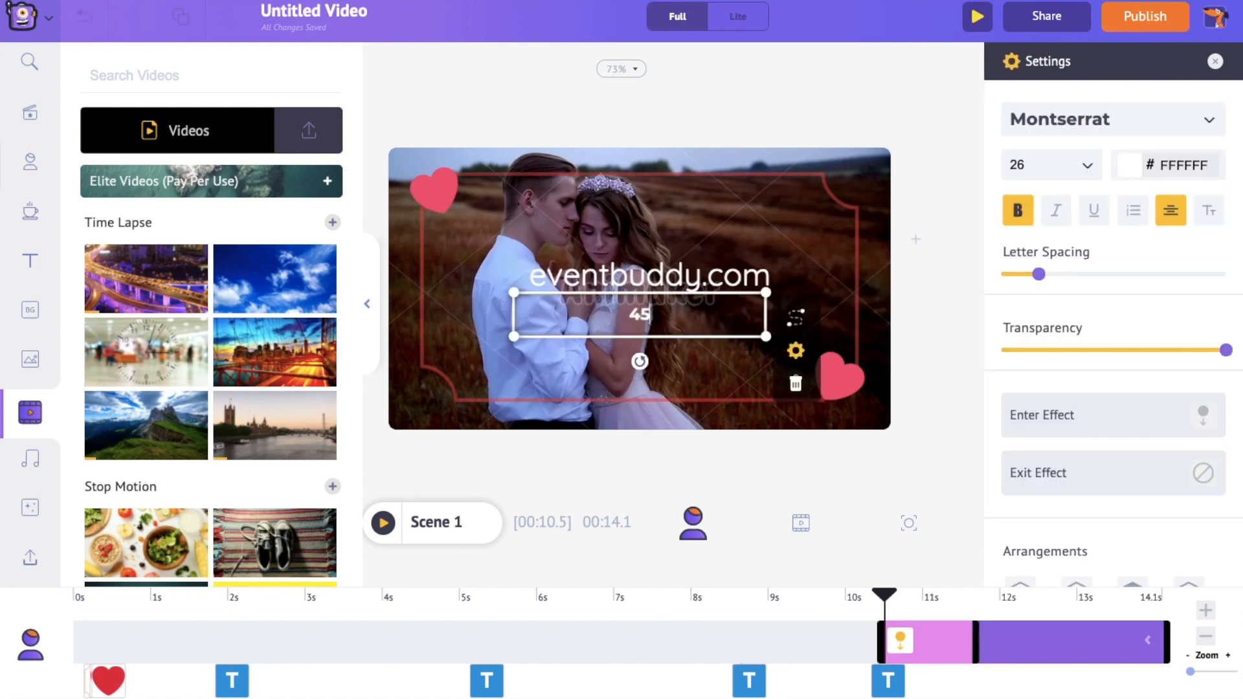
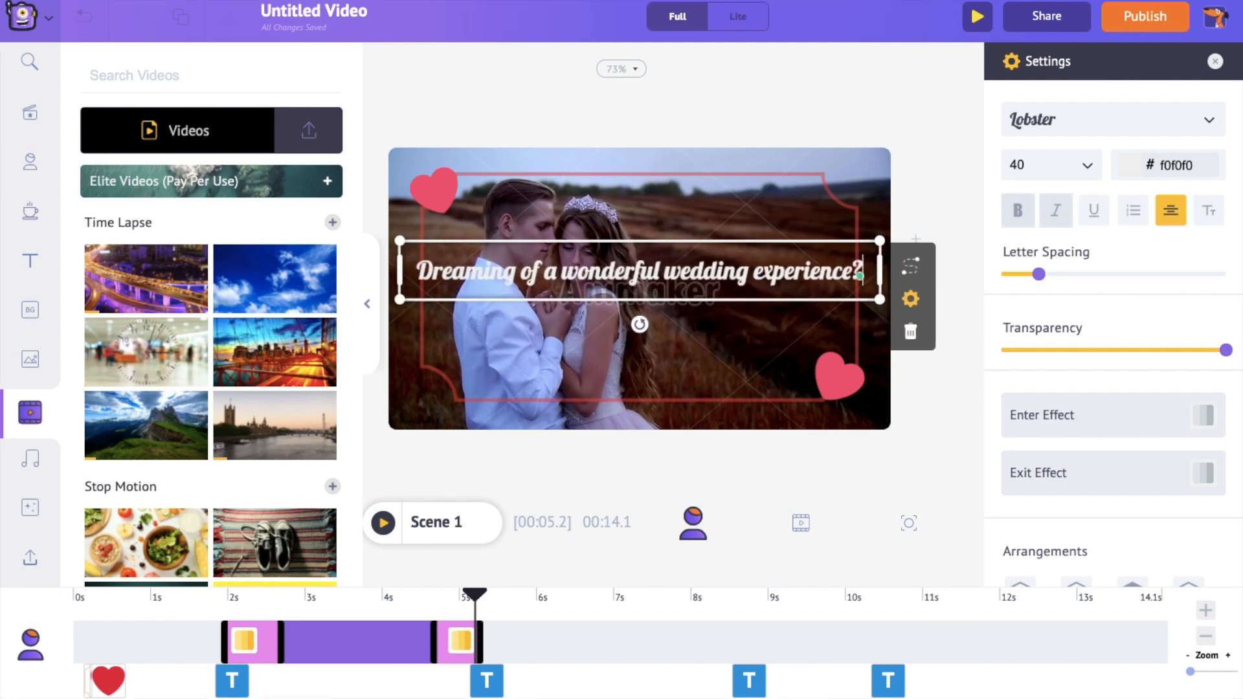
left_click_drag(879, 273, 780, 286)
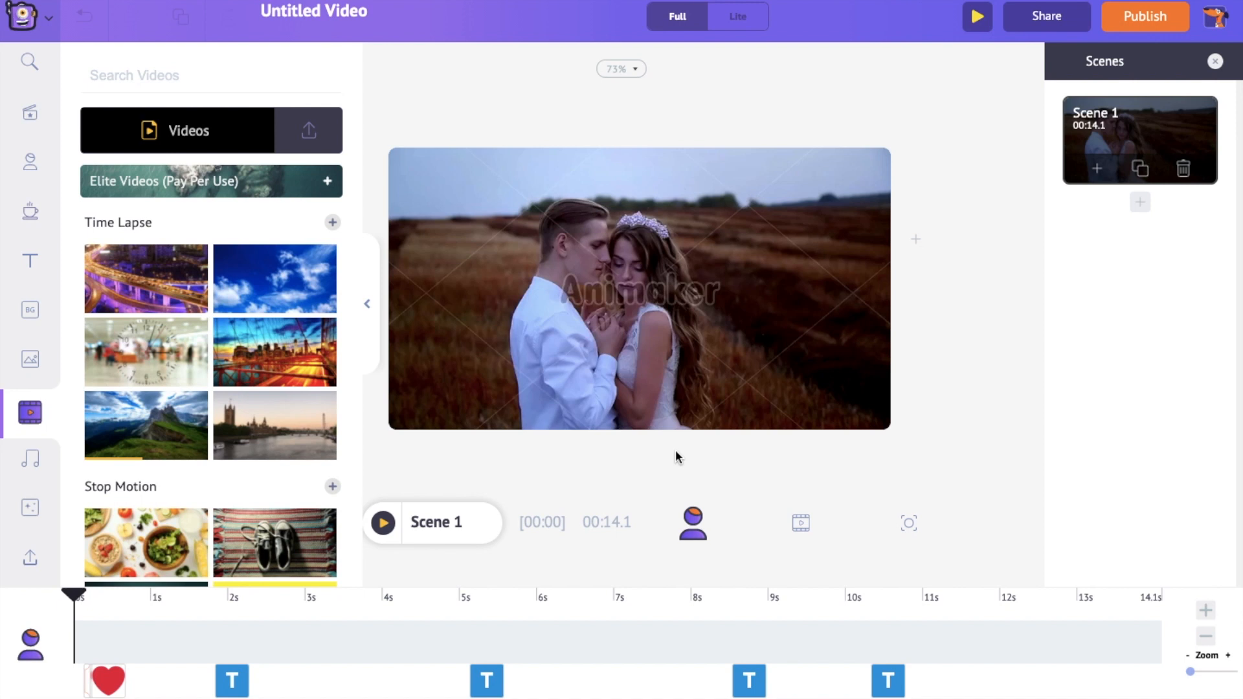
Step: Select the couple's background footage and open the Music library
left_click(799, 523)
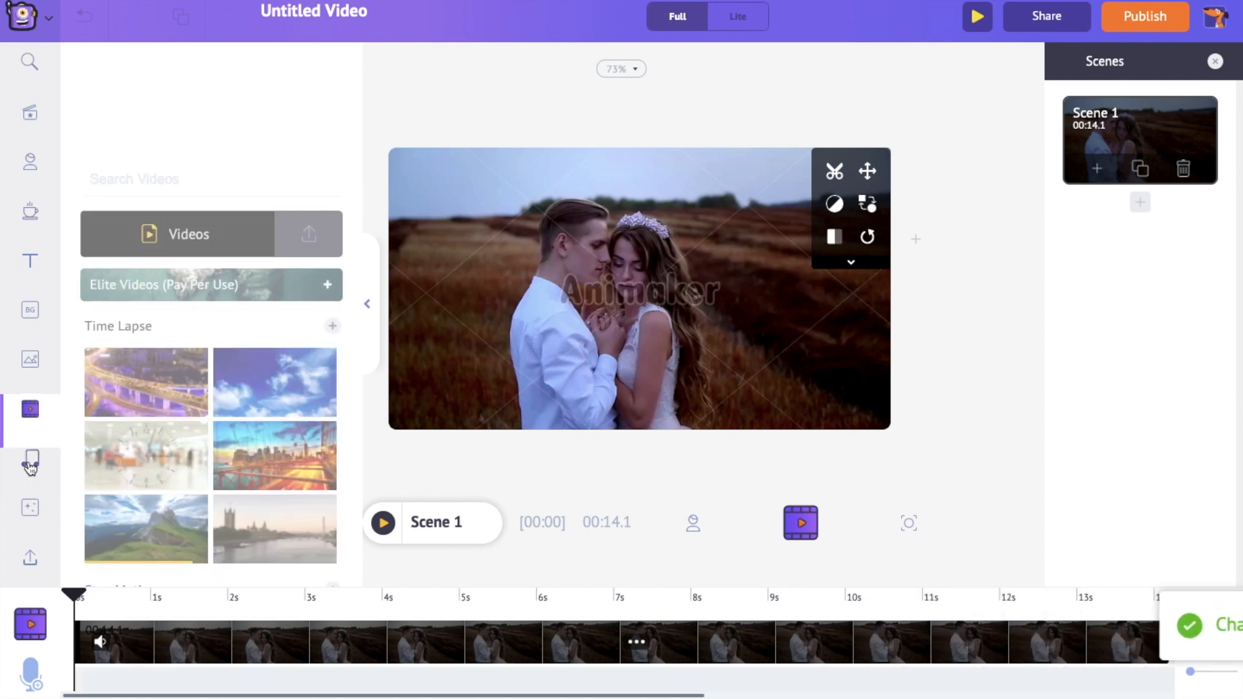
left_click(29, 462)
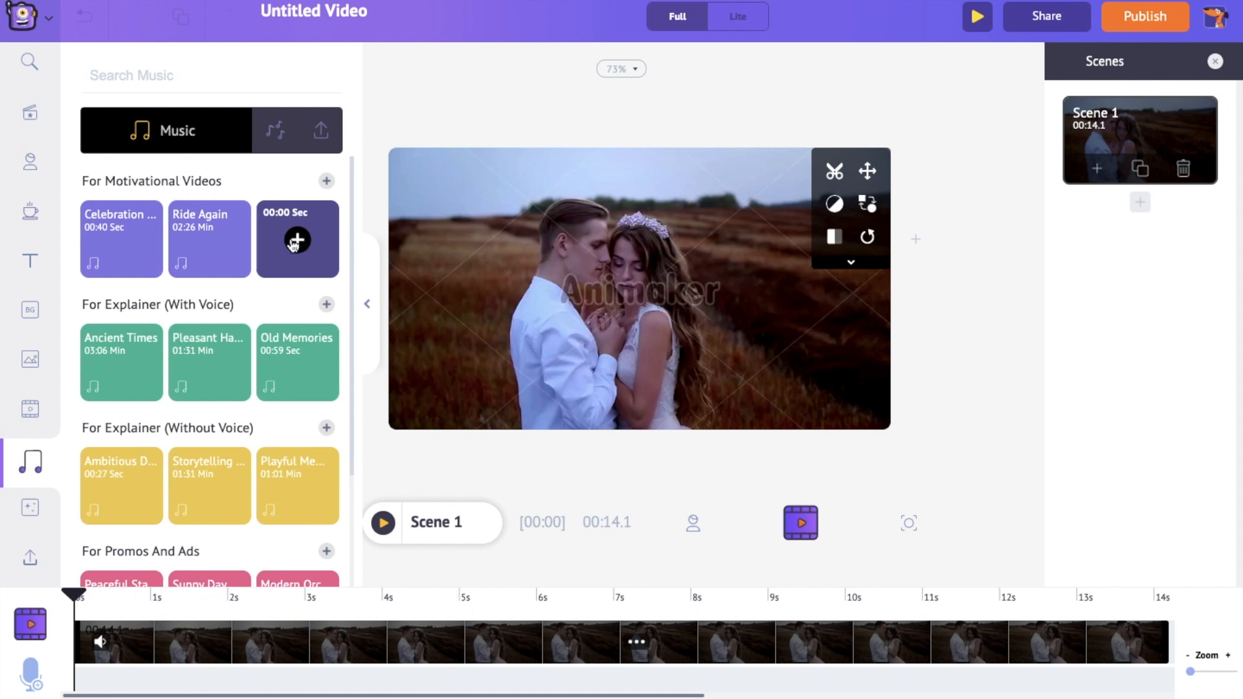
Step: Add the 'Looking on bright side' track to the timeline under the background video
left_click(297, 240)
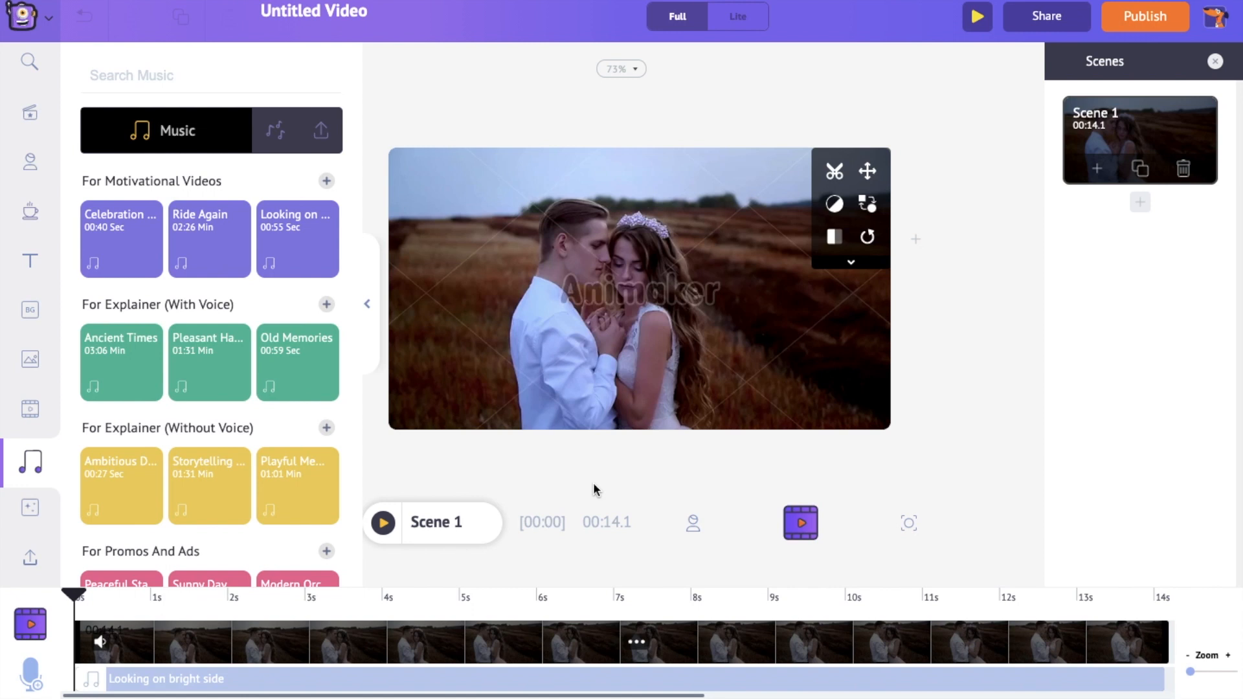
mouse_move(989, 166)
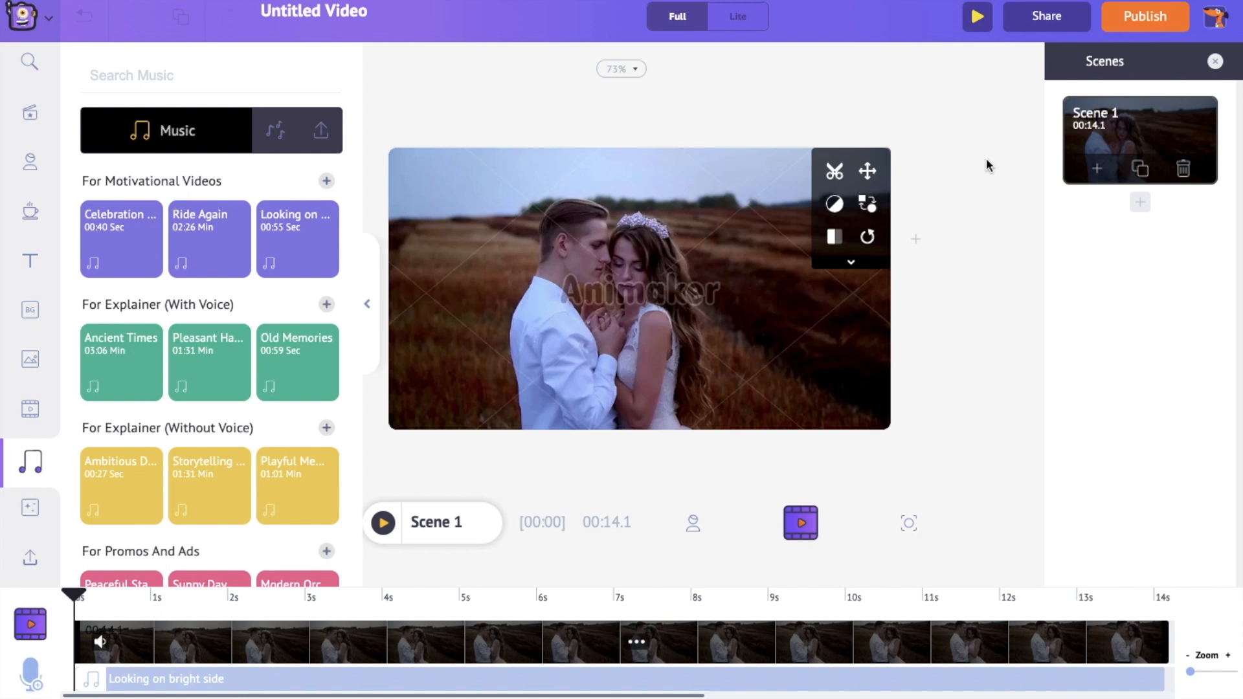
left_click(383, 522)
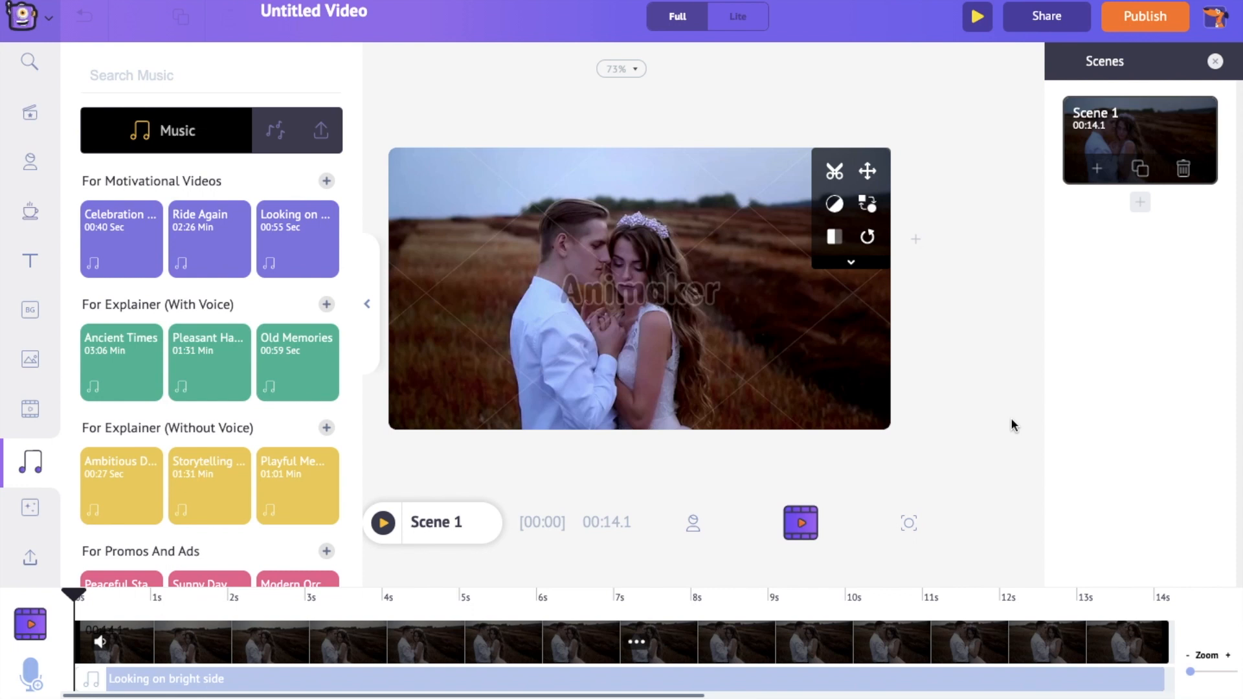
Step: Download the video through Publish as an HD 720p mp4 file
left_click(1144, 16)
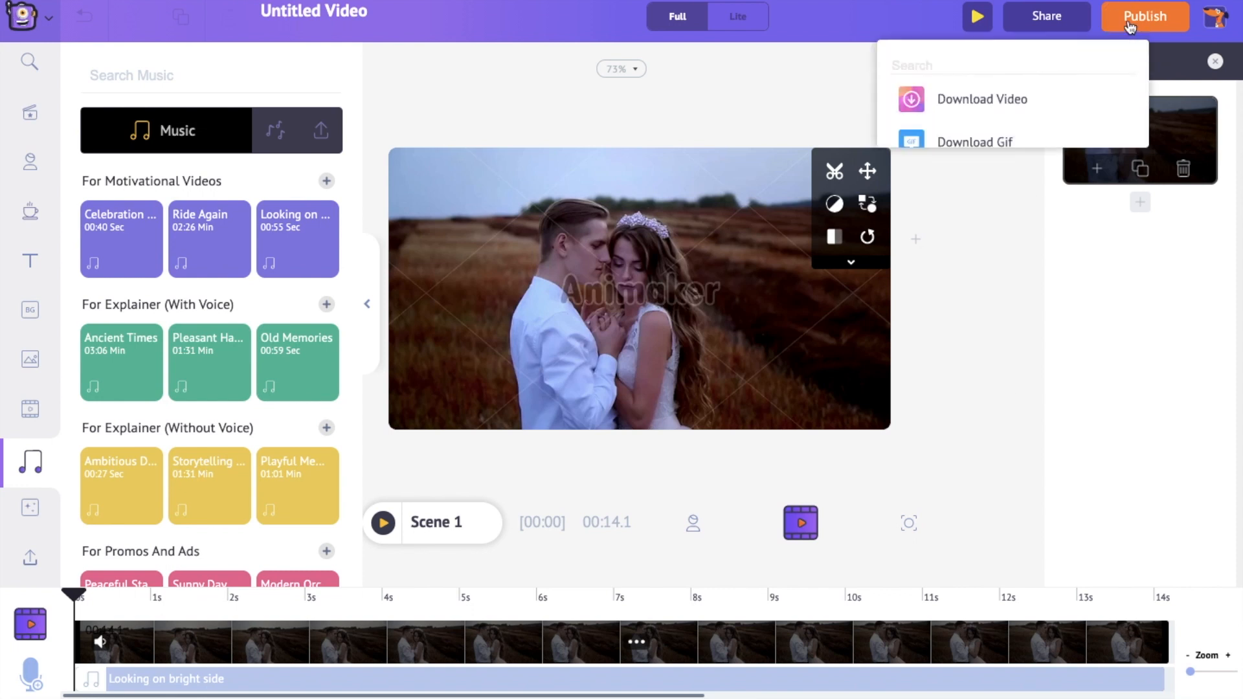
left_click(982, 99)
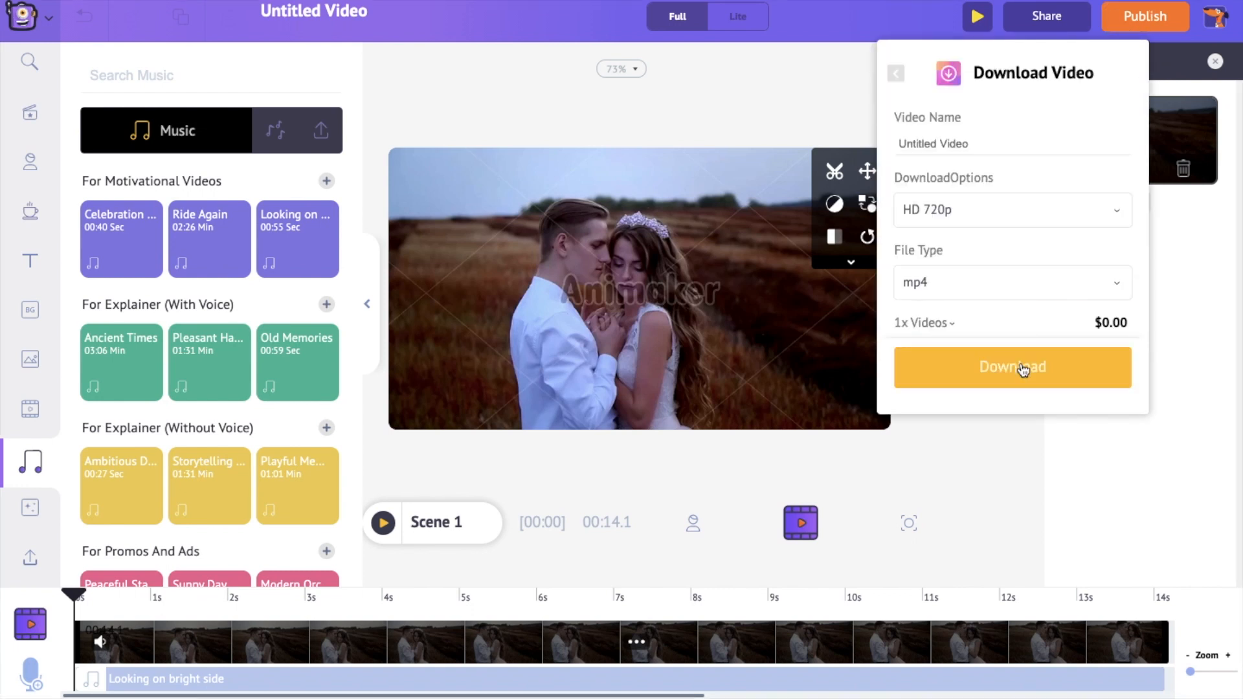
left_click(1011, 367)
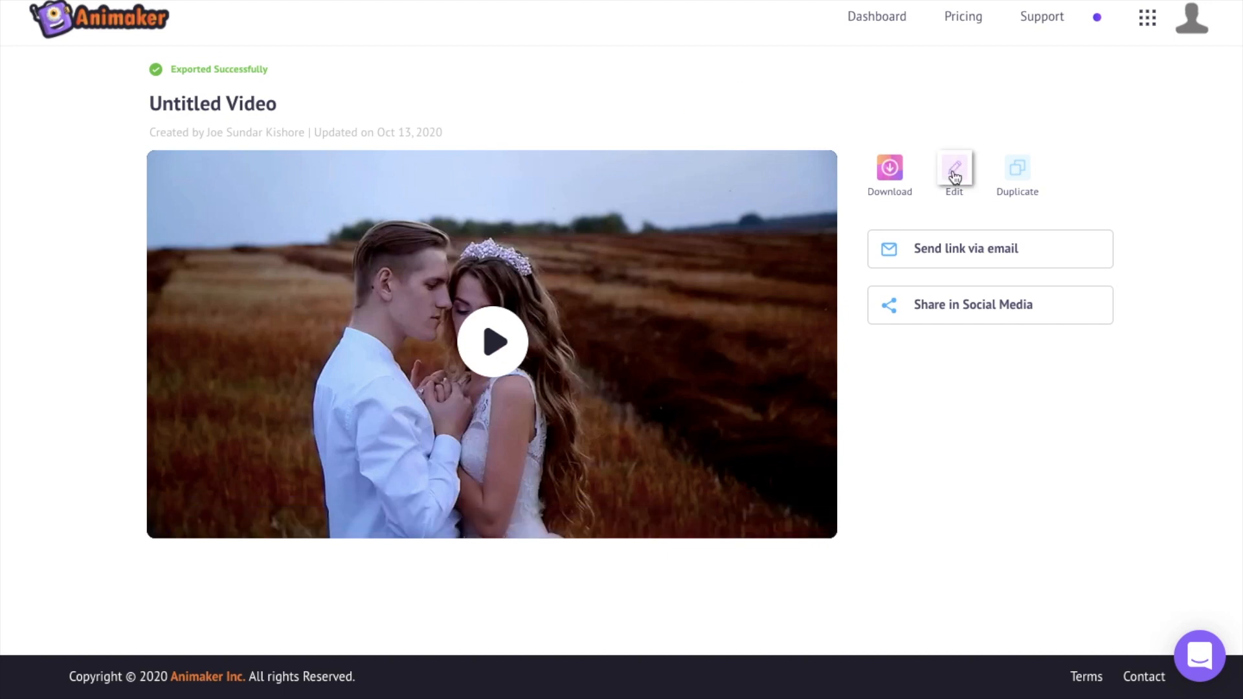
mouse_move(956, 466)
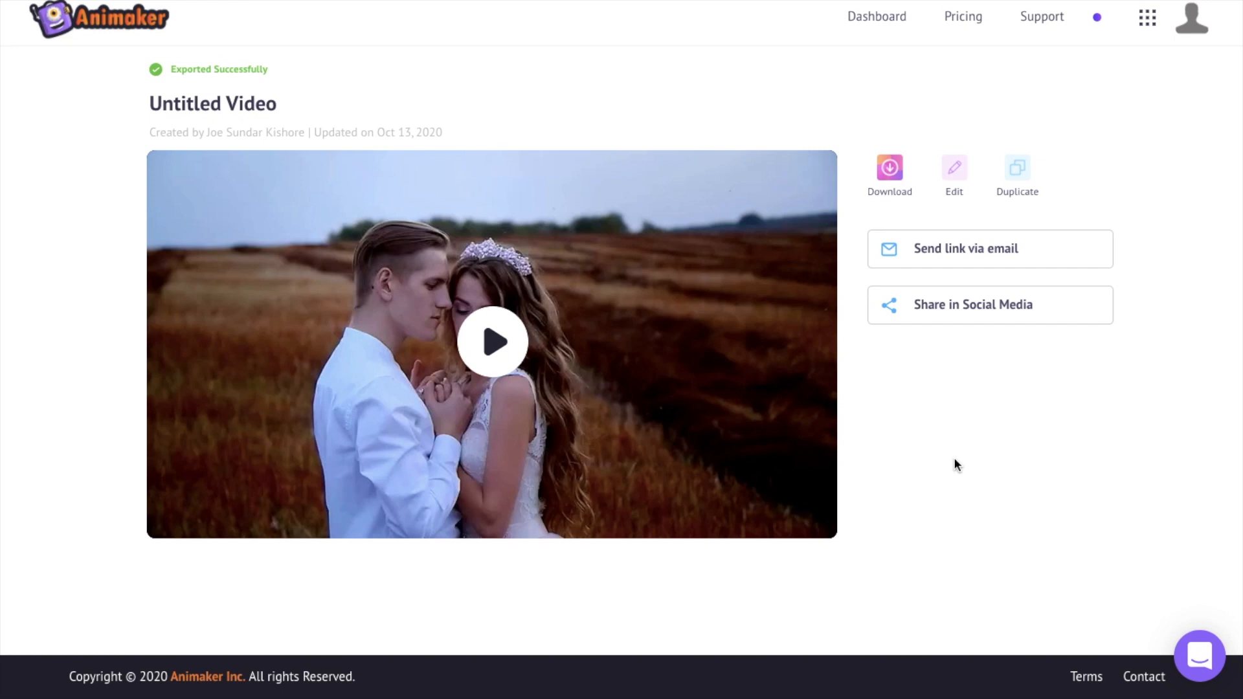